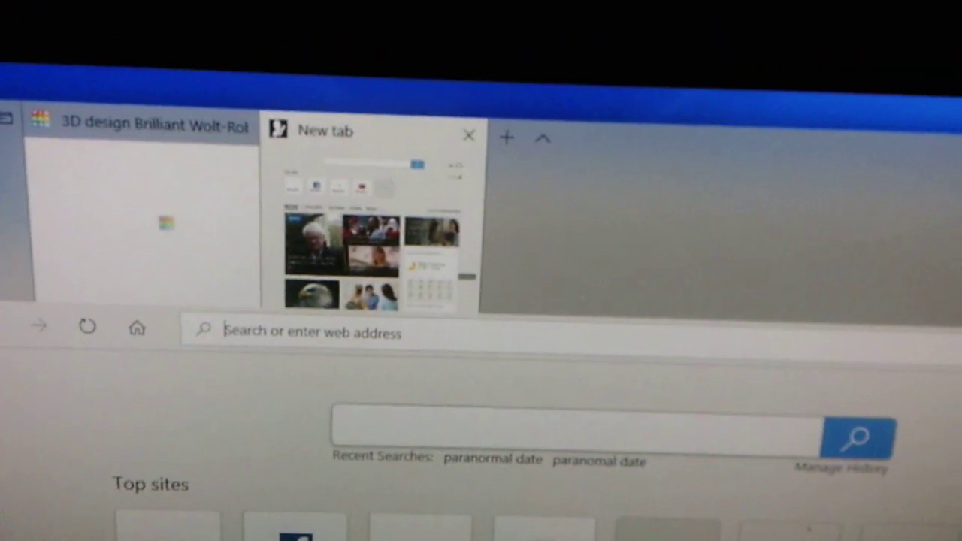
# Search Bing for 'storming area 51 group of kyles' from the address bar.
pyautogui.write('storming')
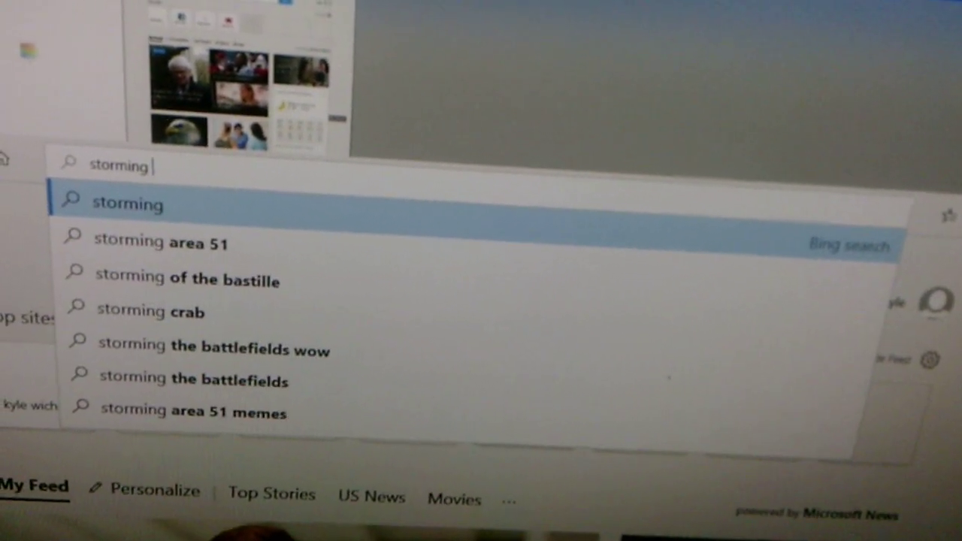
pyautogui.write('area 5')
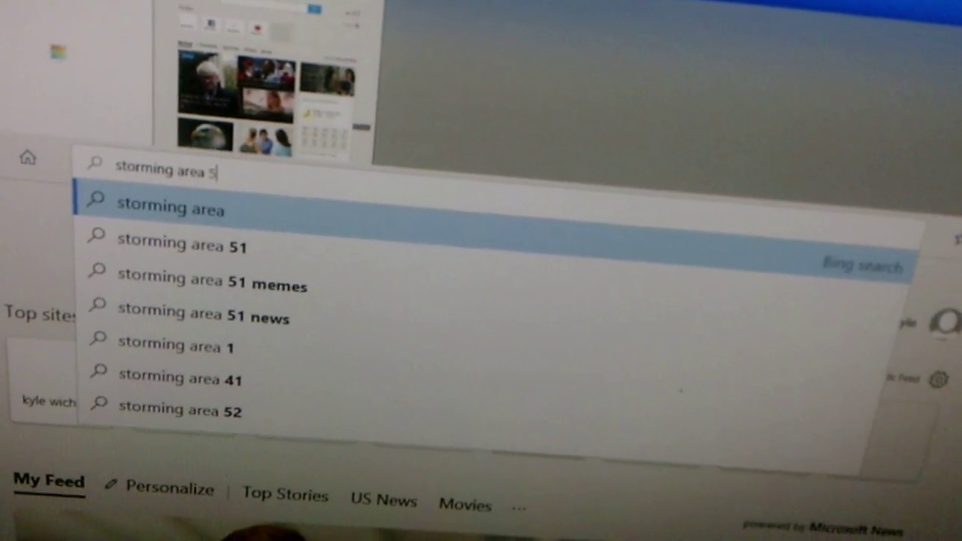
pyautogui.write('1 group')
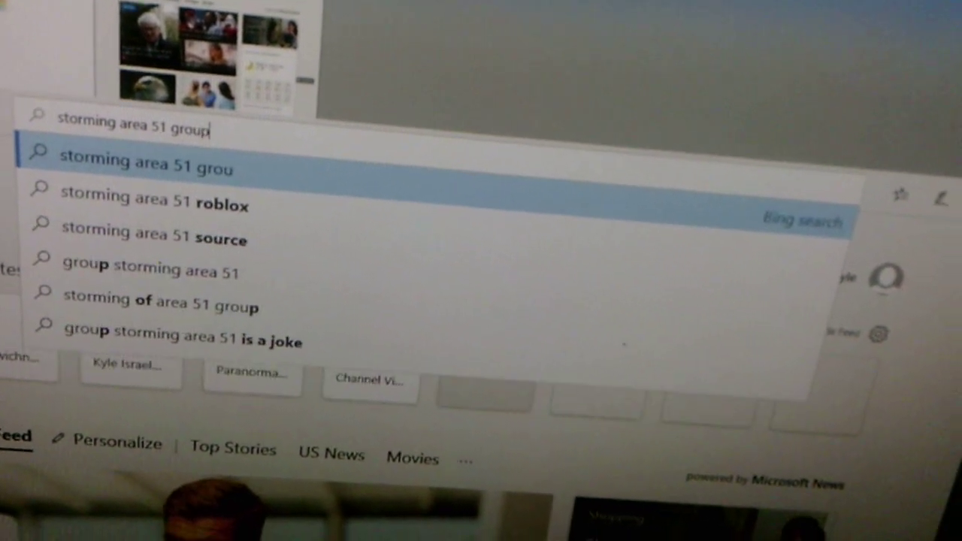
pyautogui.write('o')
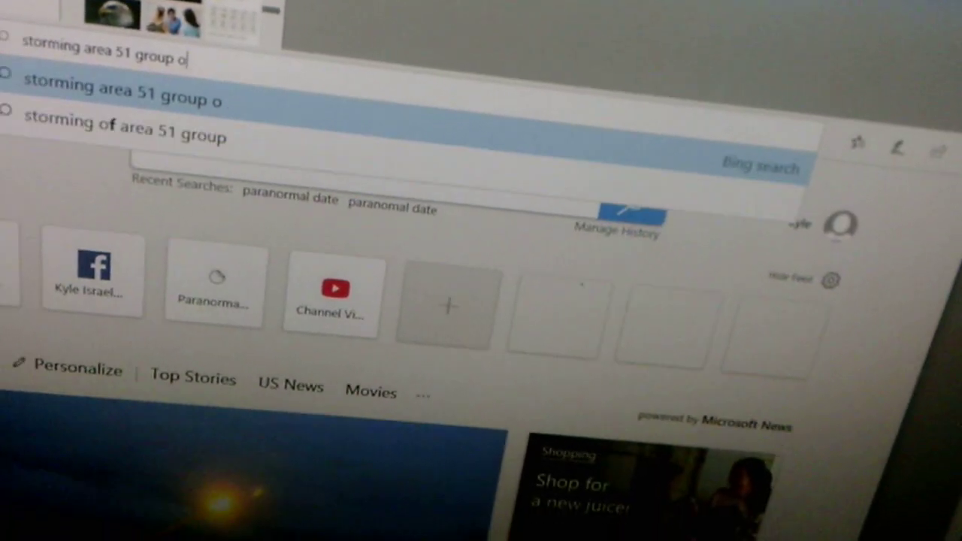
pyautogui.write('kyk')
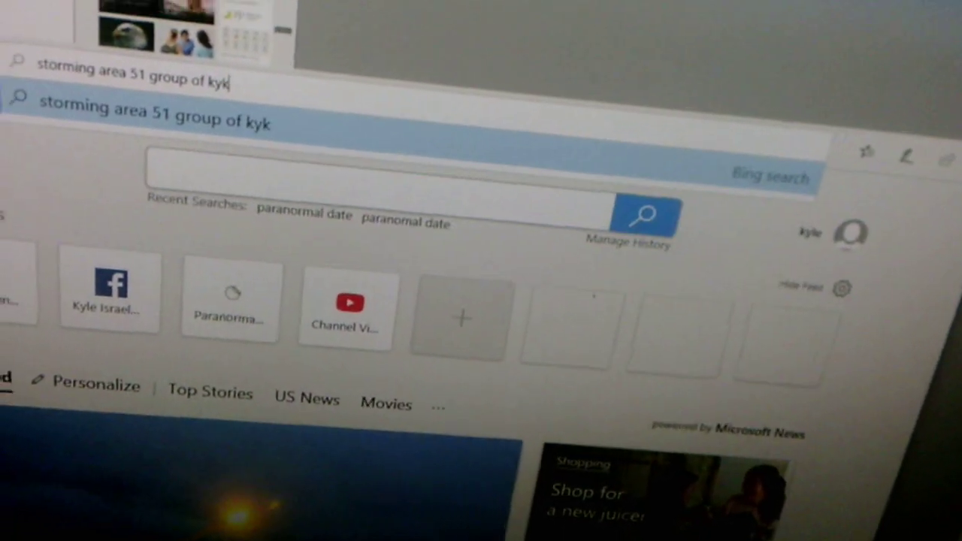
pyautogui.press('Return')
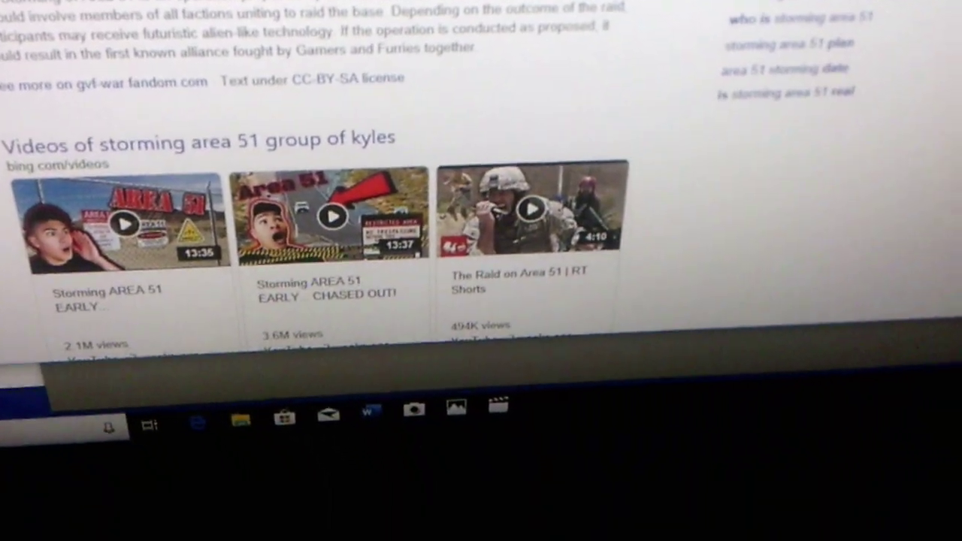
pyautogui.scroll(-3)
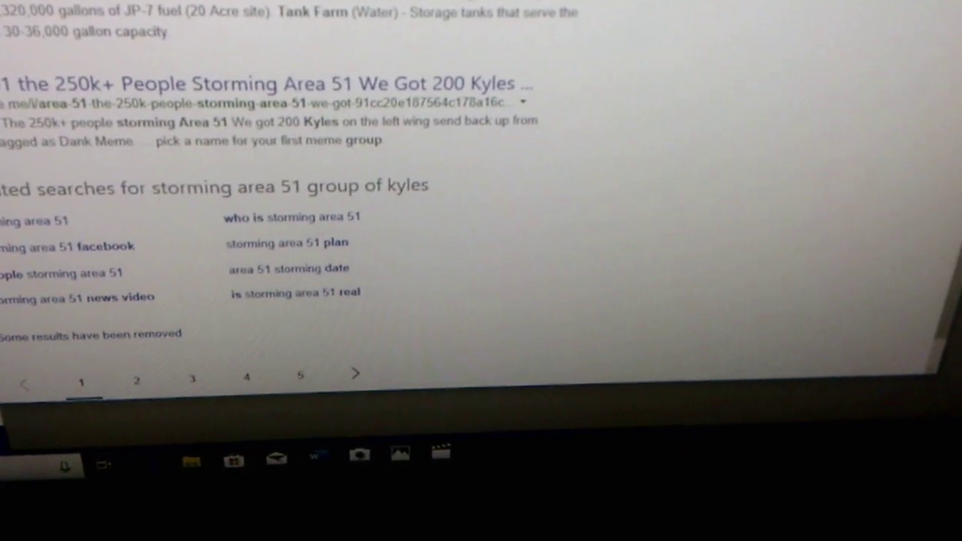
pyautogui.scroll(3)
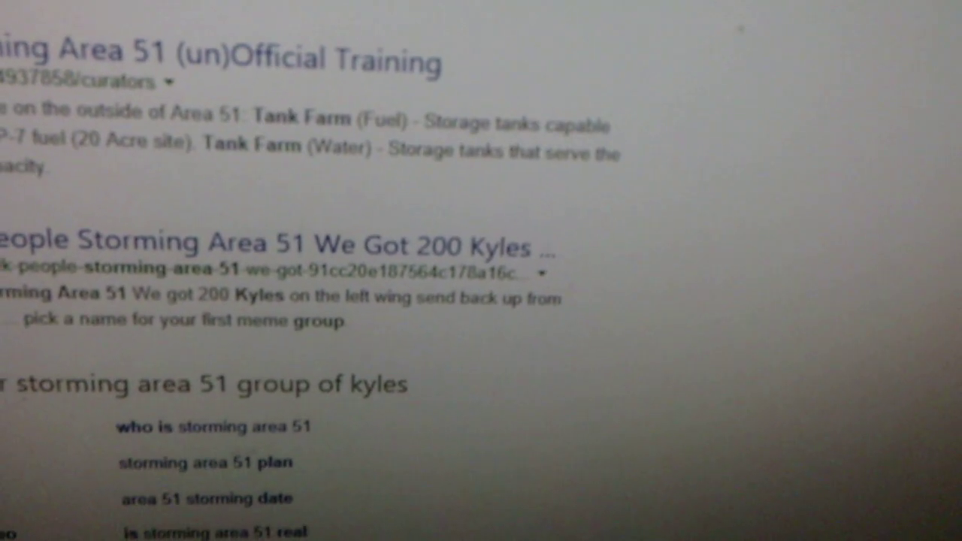
pyautogui.scroll(3)
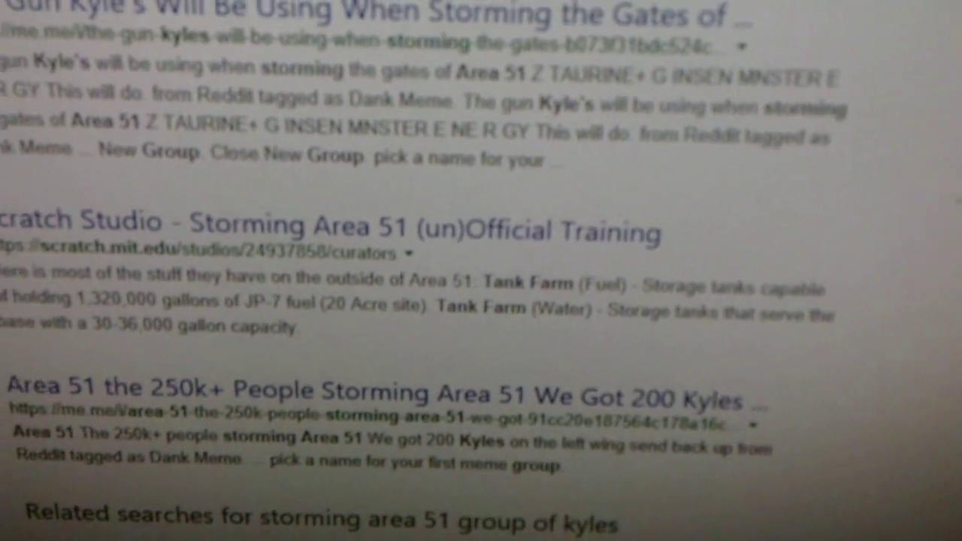
pyautogui.scroll(-3)
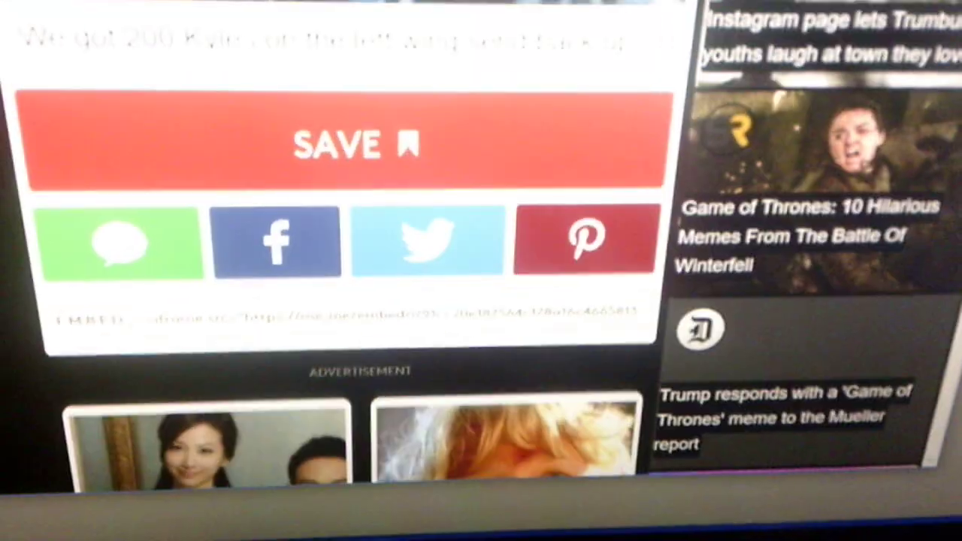
# Scroll through the me.me meme page about the gun Kyles will use at Area 51.
pyautogui.scroll(-3)
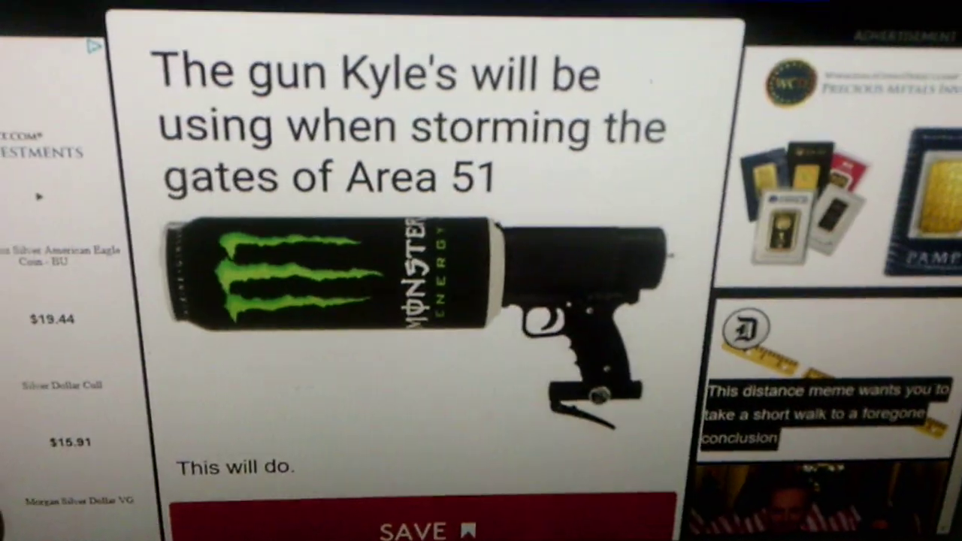
pyautogui.scroll(3)
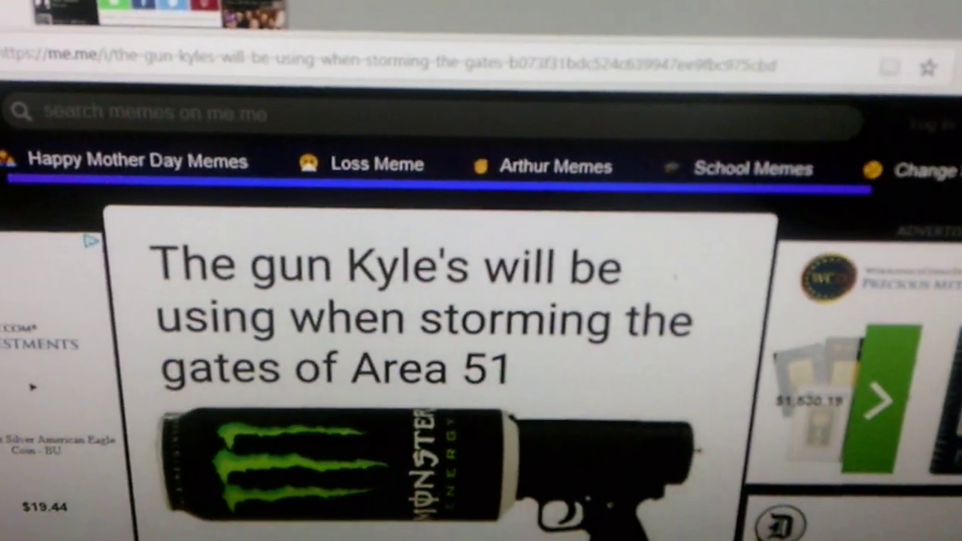
pyautogui.scroll(-3)
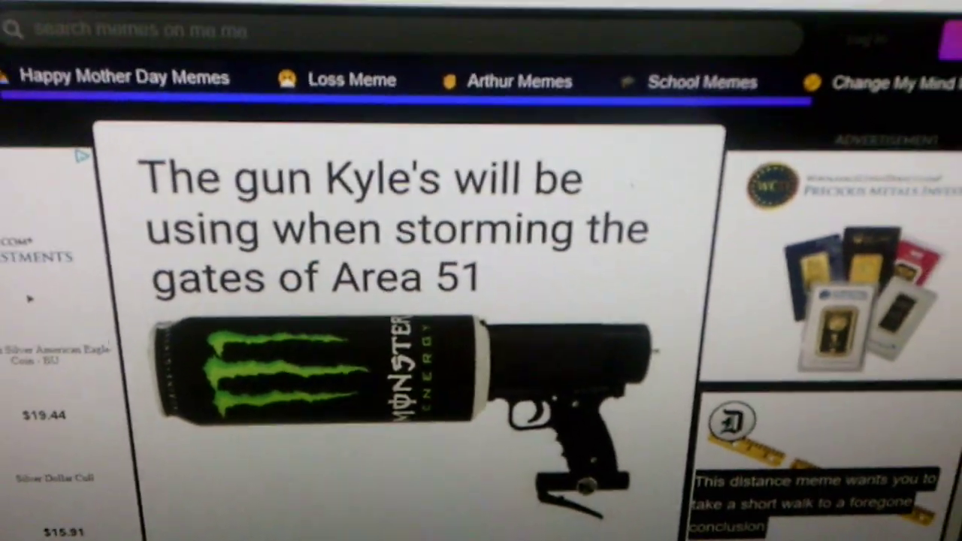
pyautogui.scroll(-3)
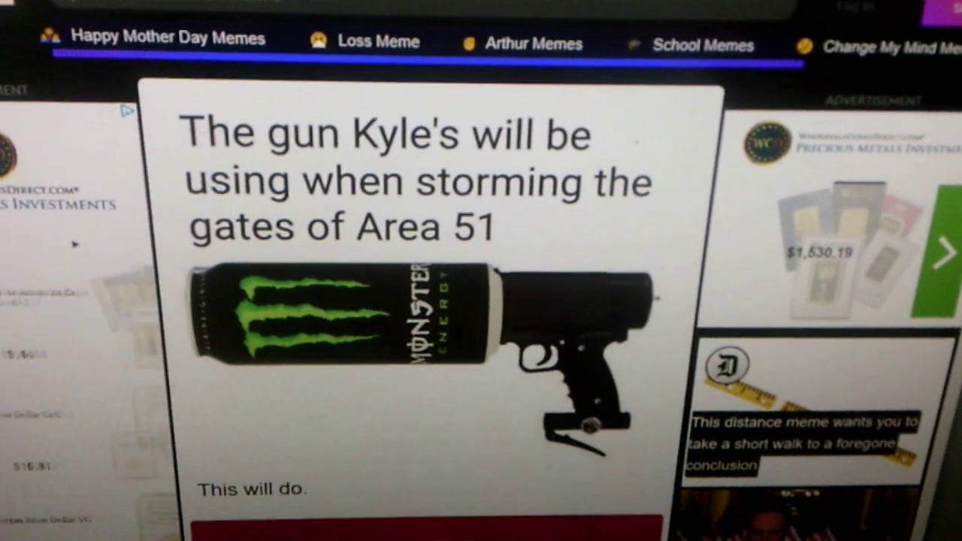
pyautogui.scroll(-3)
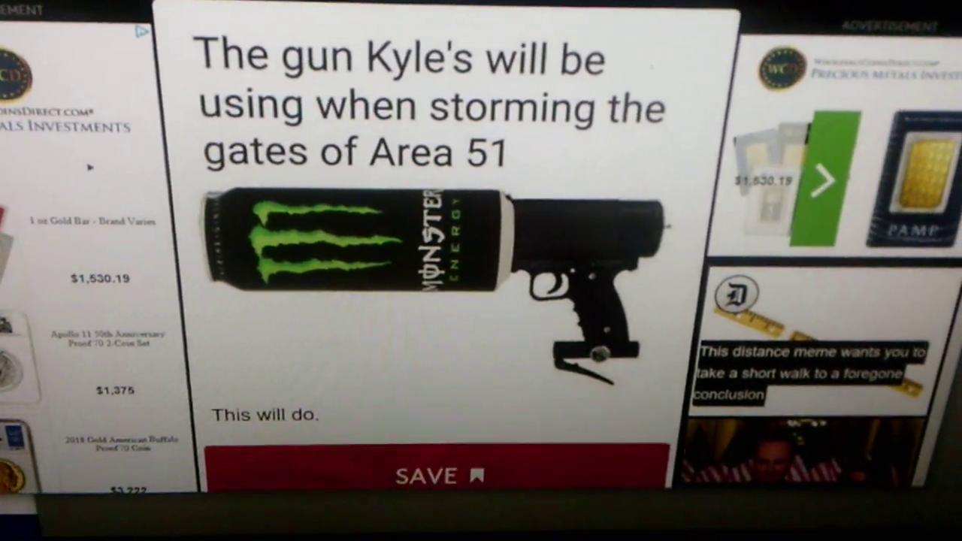
pyautogui.scroll(3)
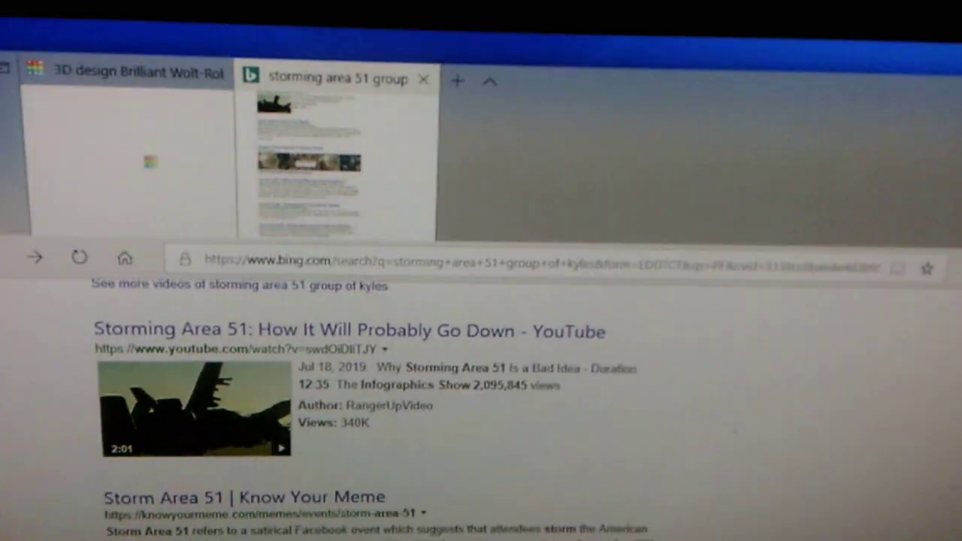
pyautogui.scroll(3)
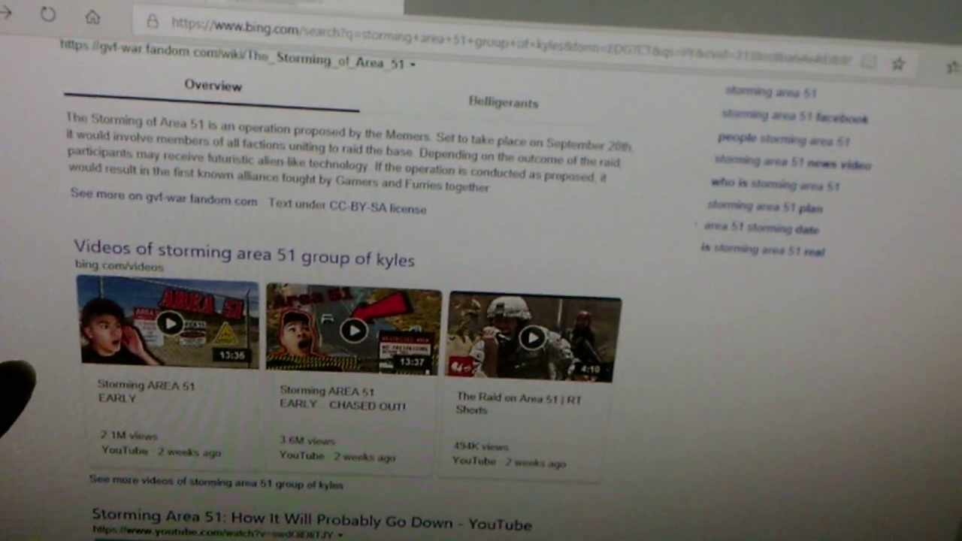
pyautogui.scroll(3)
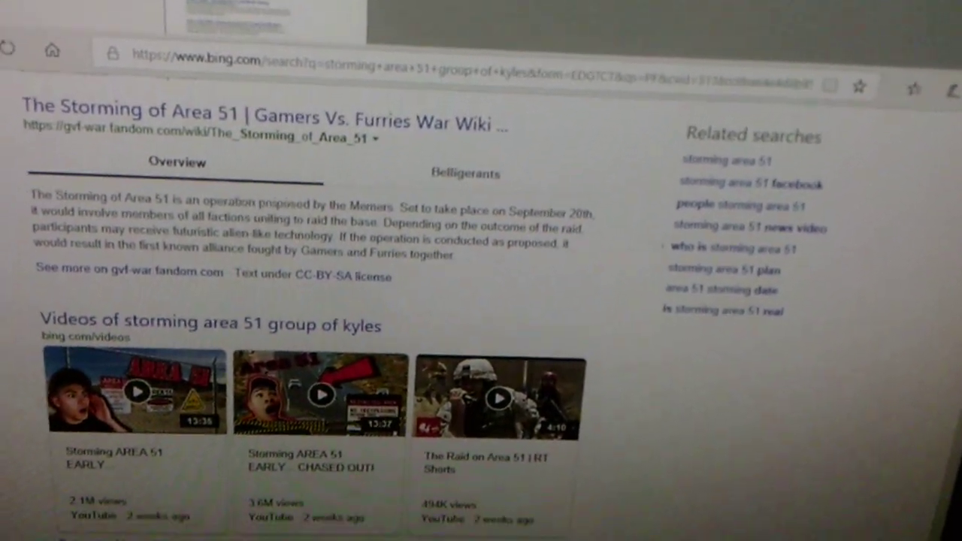
pyautogui.scroll(3)
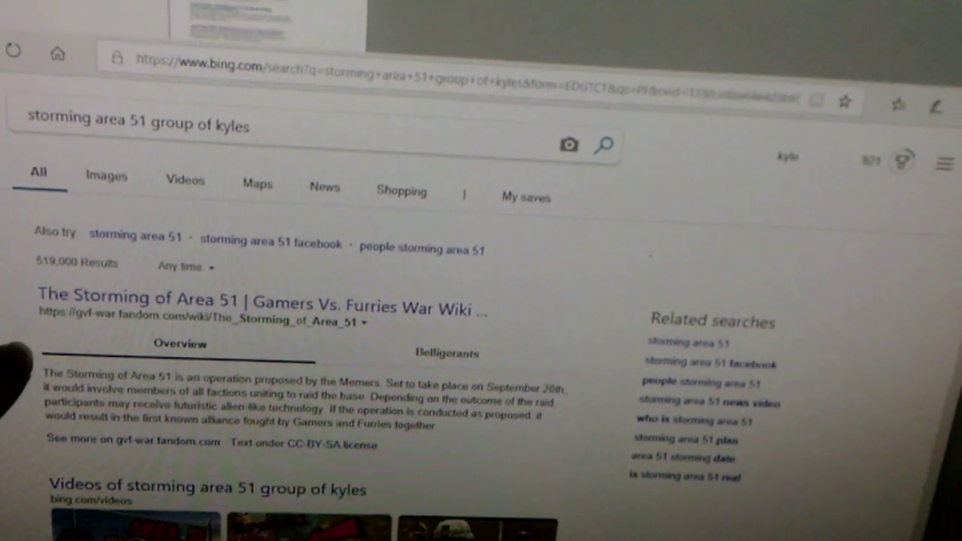
pyautogui.scroll(-3)
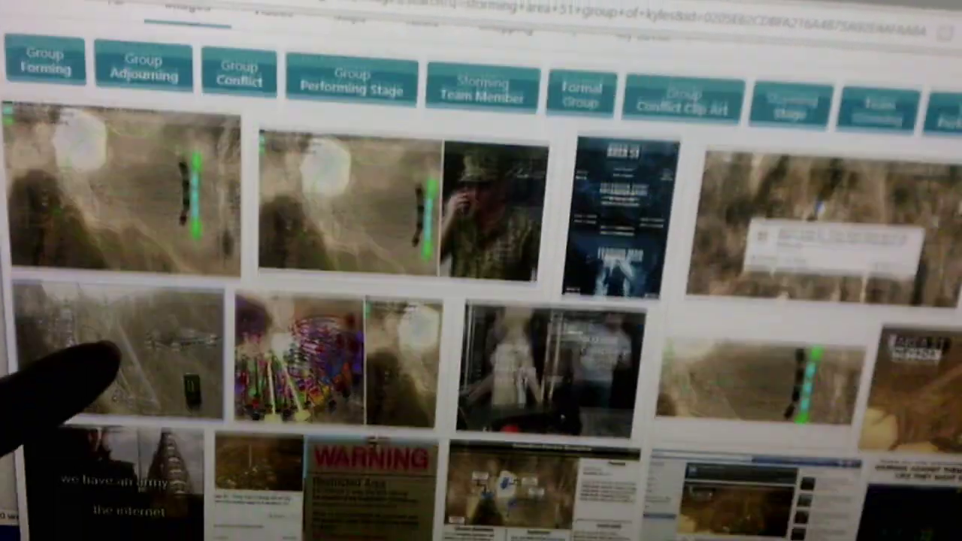
# Scroll through the image grid of Area 51 warning signs and storming memes.
pyautogui.scroll(-3)
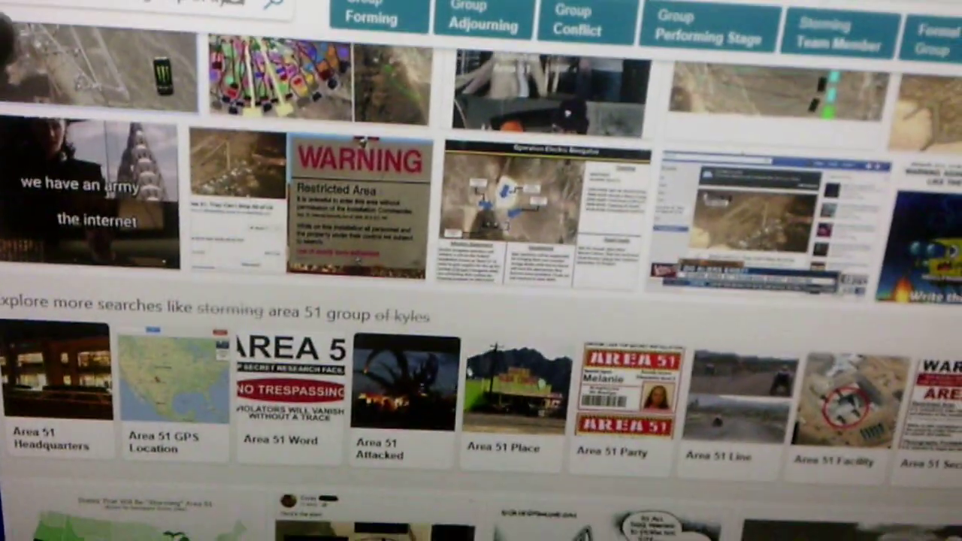
pyautogui.scroll(-3)
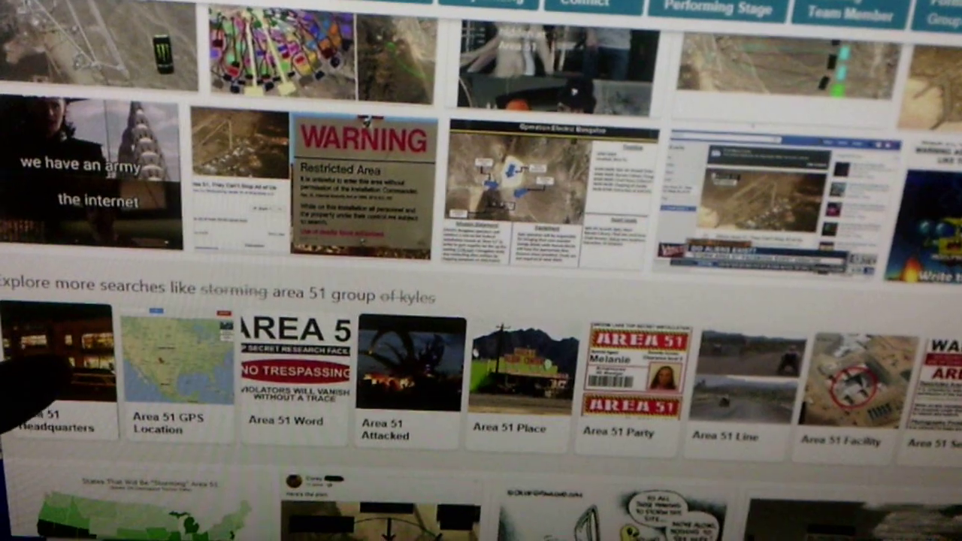
pyautogui.scroll(-3)
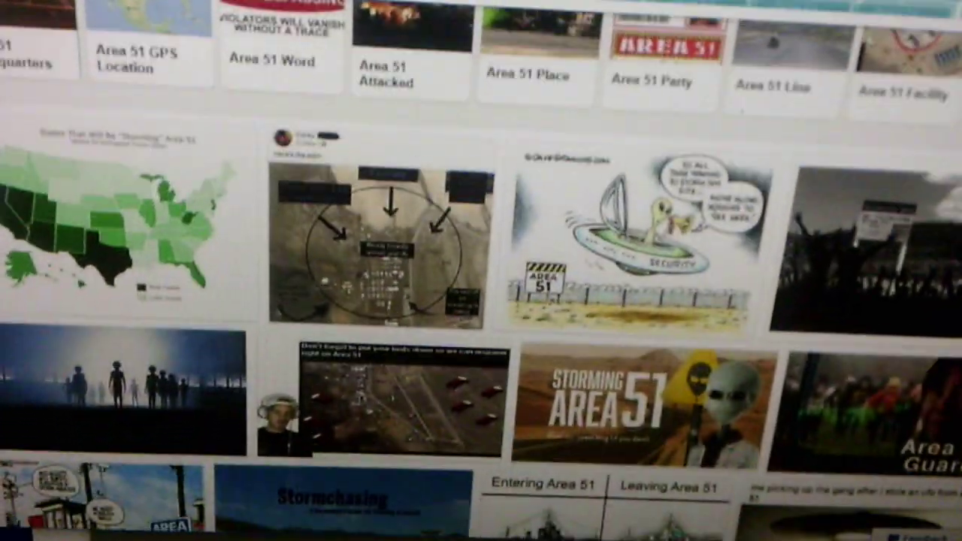
pyautogui.scroll(-3)
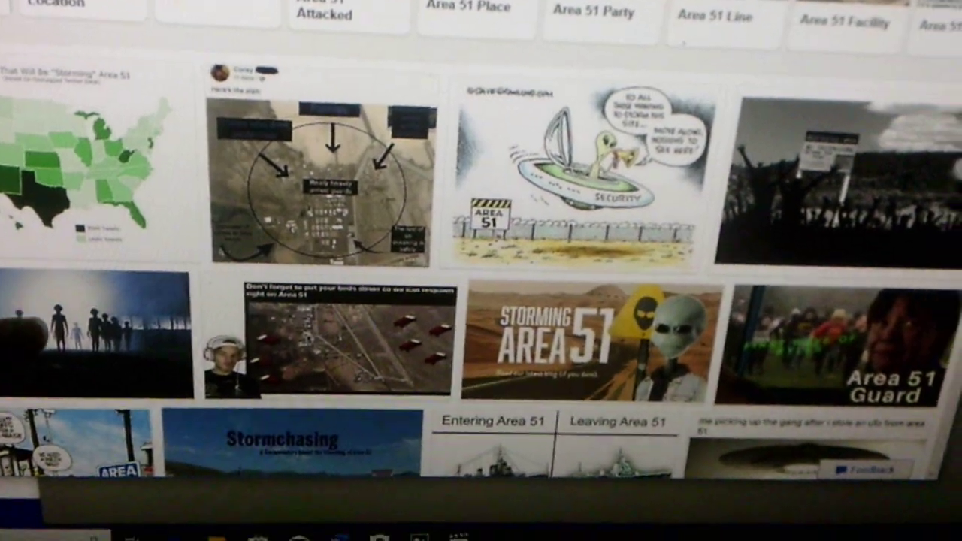
pyautogui.scroll(3)
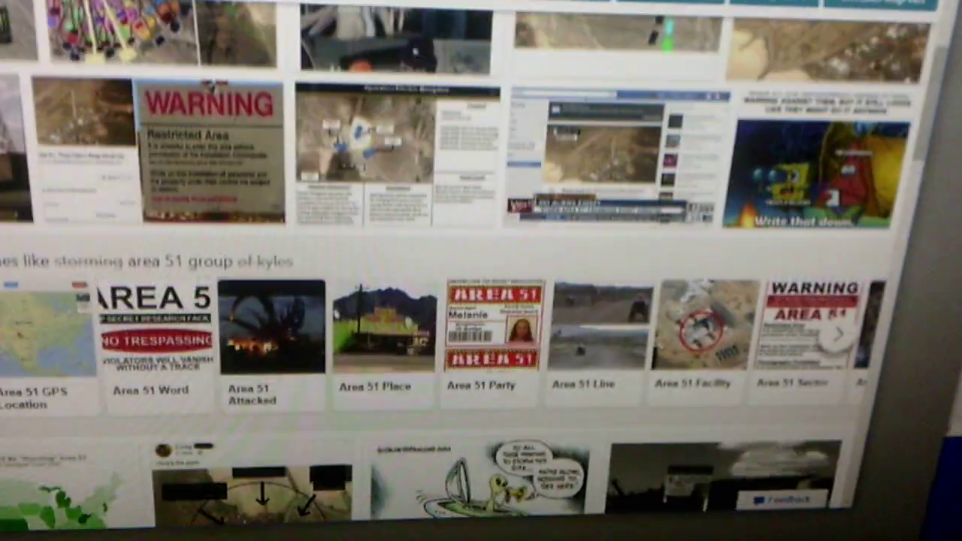
pyautogui.scroll(3)
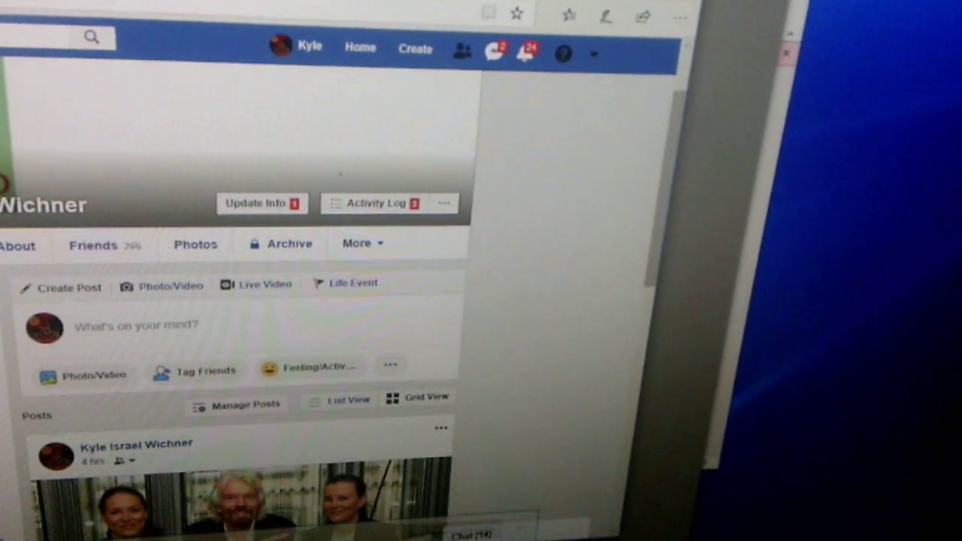
# Scroll down the posts timeline of your own Facebook profile.
pyautogui.scroll(-3)
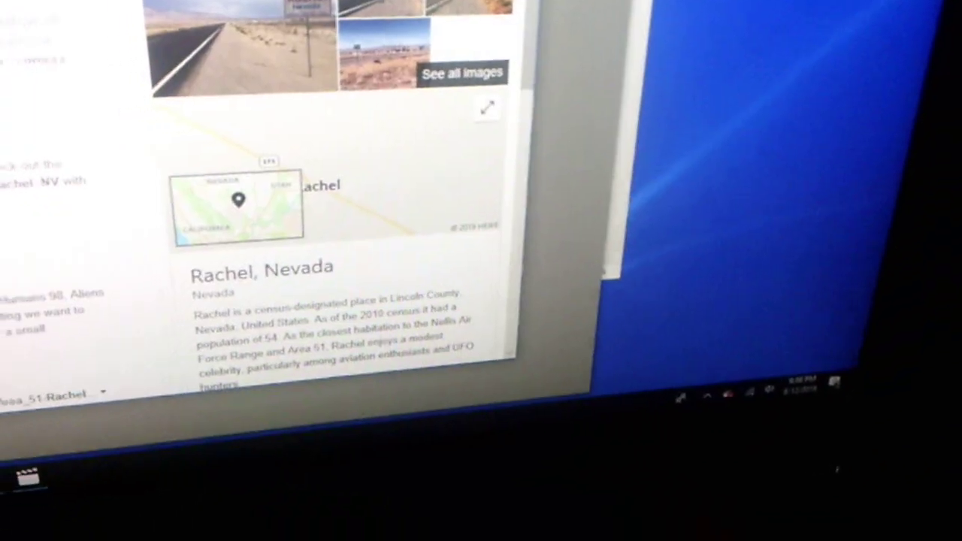
# Show all Bing image results for Rachel, Nevada, including the Welcome to Rachel signs.
pyautogui.click(460, 72)
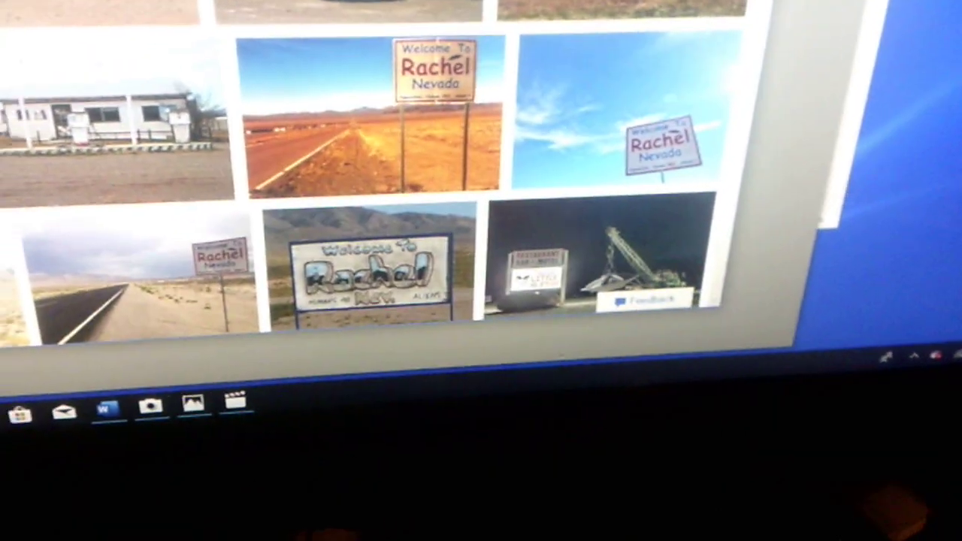
pyautogui.scroll(-3)
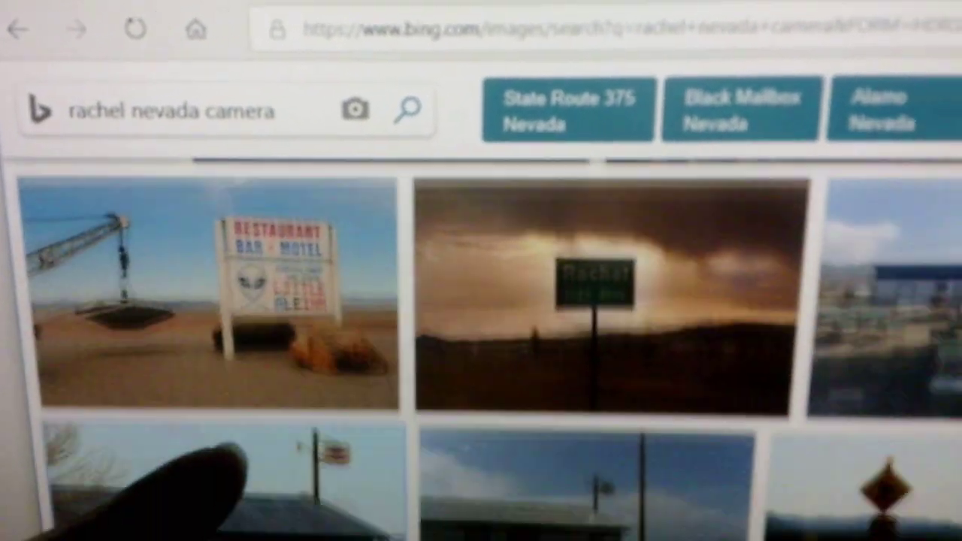
pyautogui.scroll(-3)
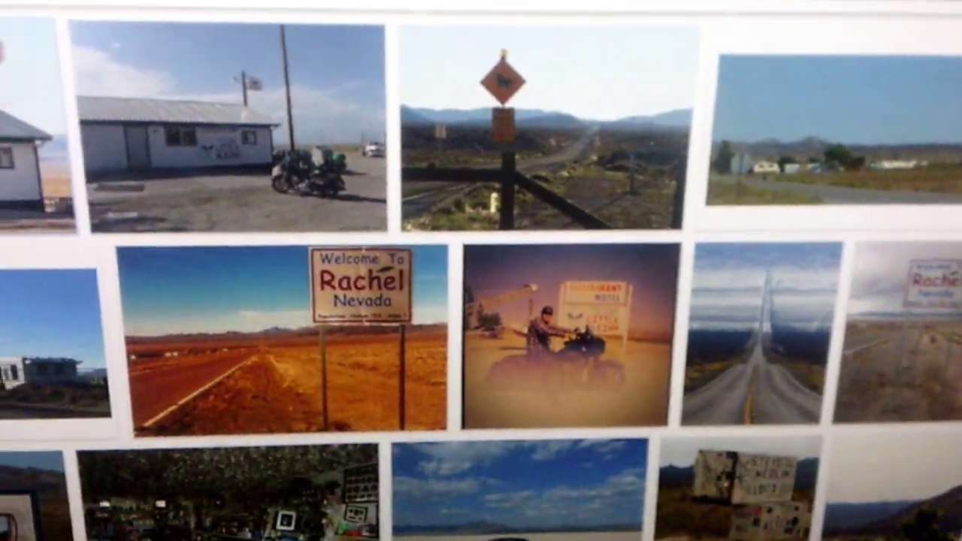
pyautogui.scroll(-3)
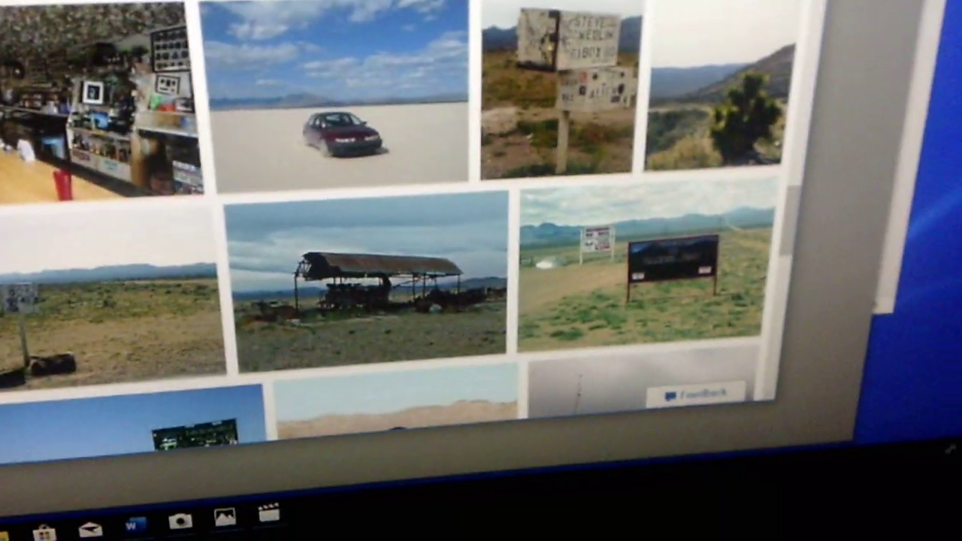
pyautogui.scroll(3)
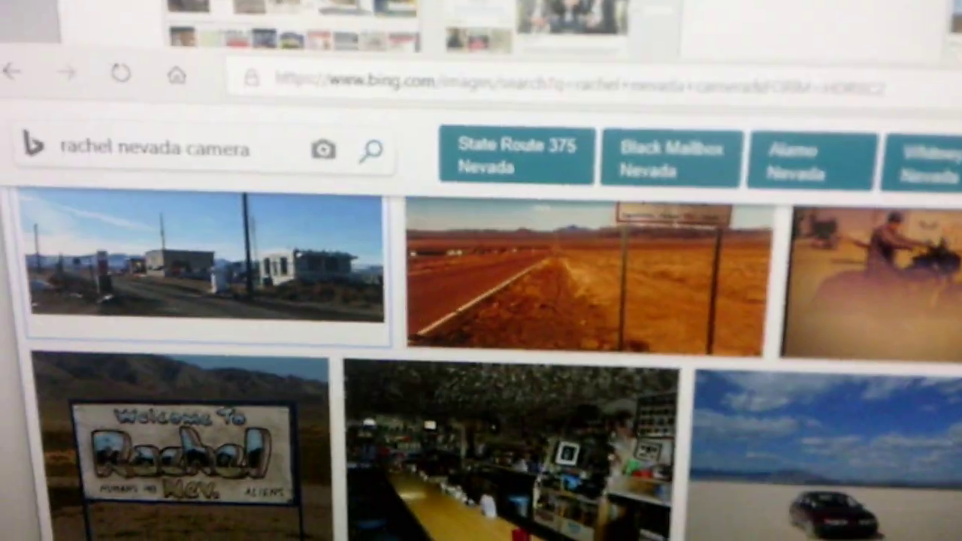
pyautogui.scroll(-3)
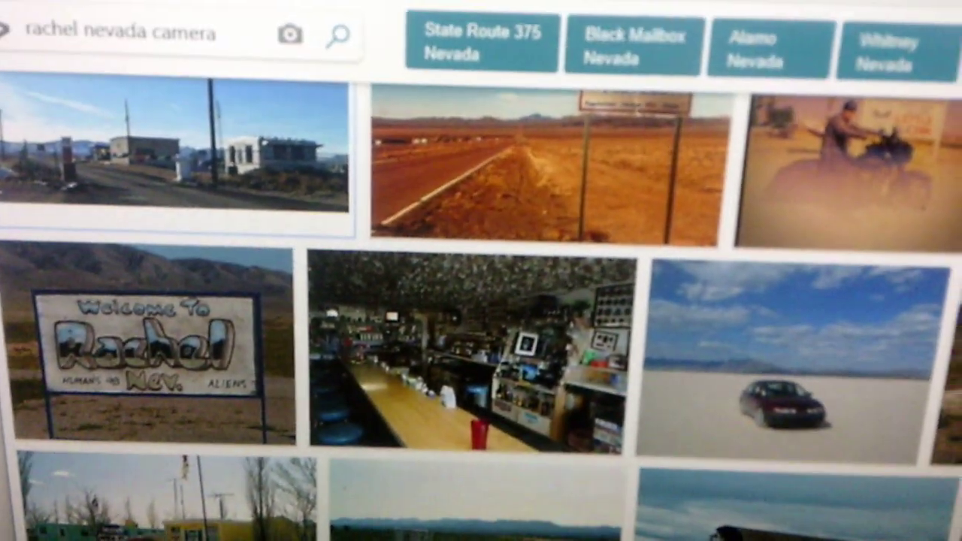
pyautogui.scroll(-3)
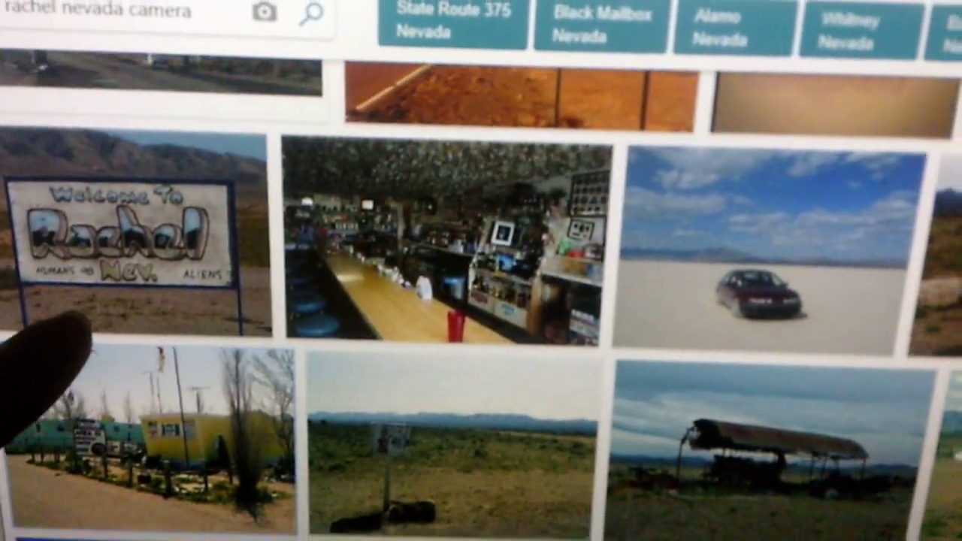
pyautogui.scroll(-3)
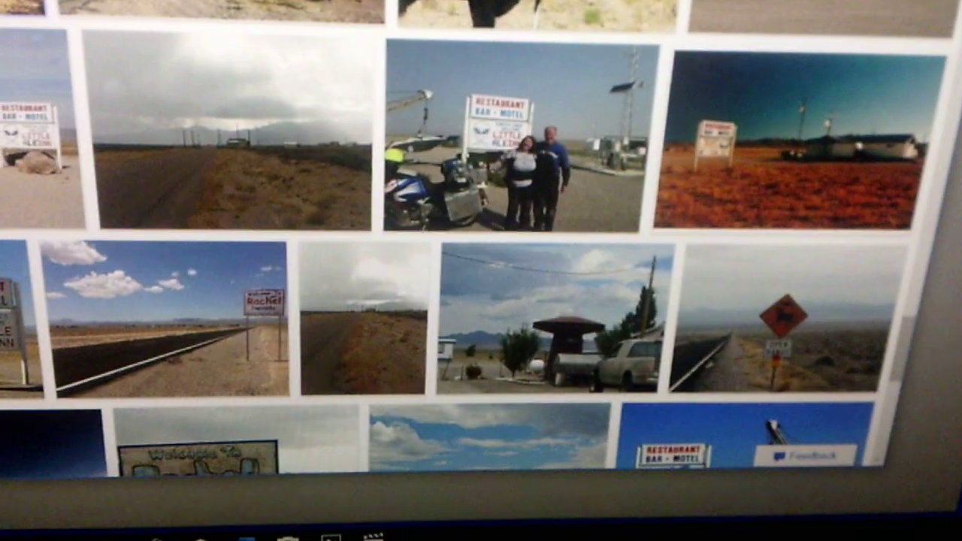
pyautogui.scroll(-3)
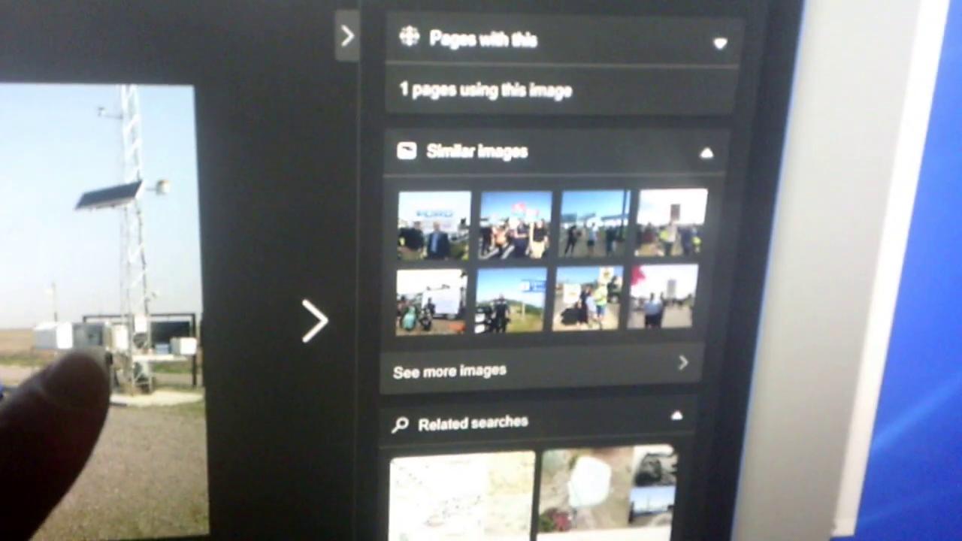
# View the Welcome to Rachel sign, bar interior and following photos in the image viewer.
pyautogui.scroll(-3)
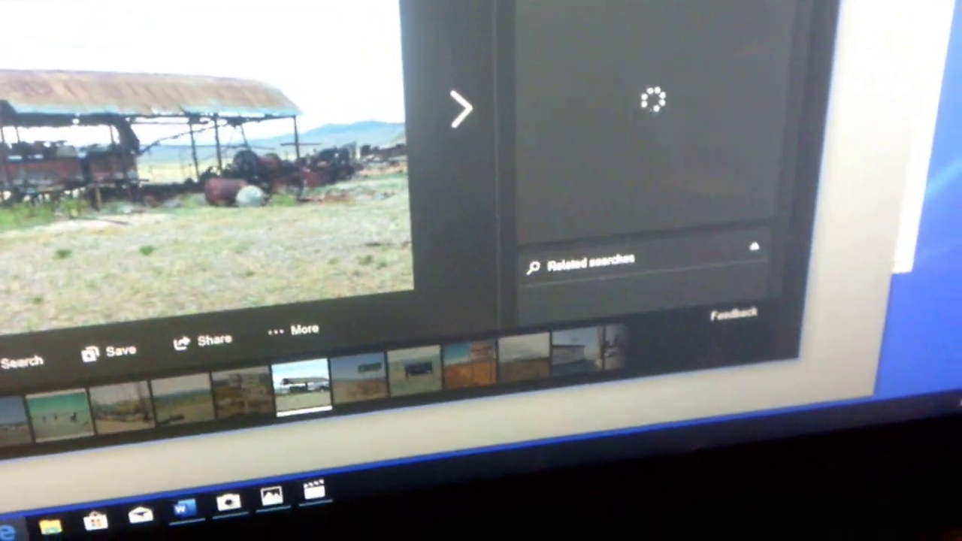
pyautogui.click(459, 112)
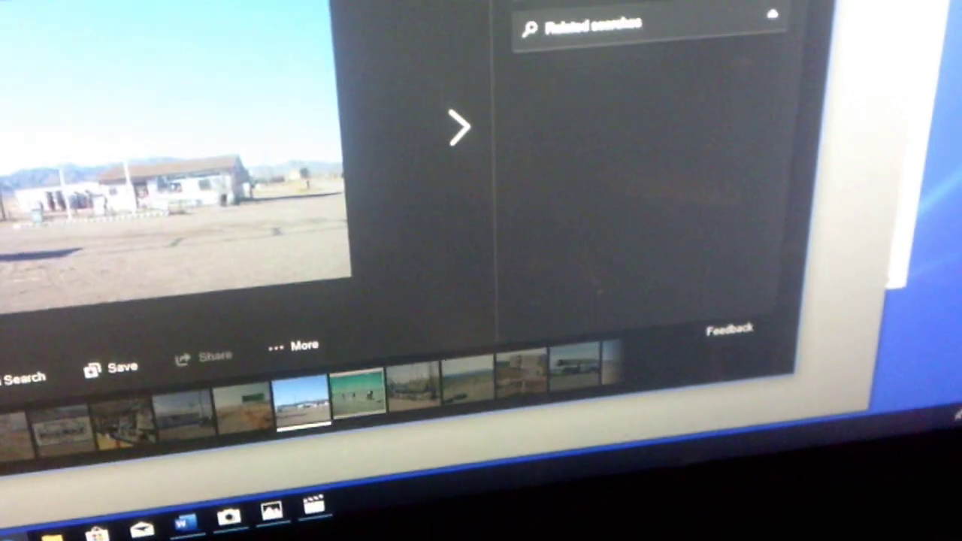
pyautogui.click(458, 127)
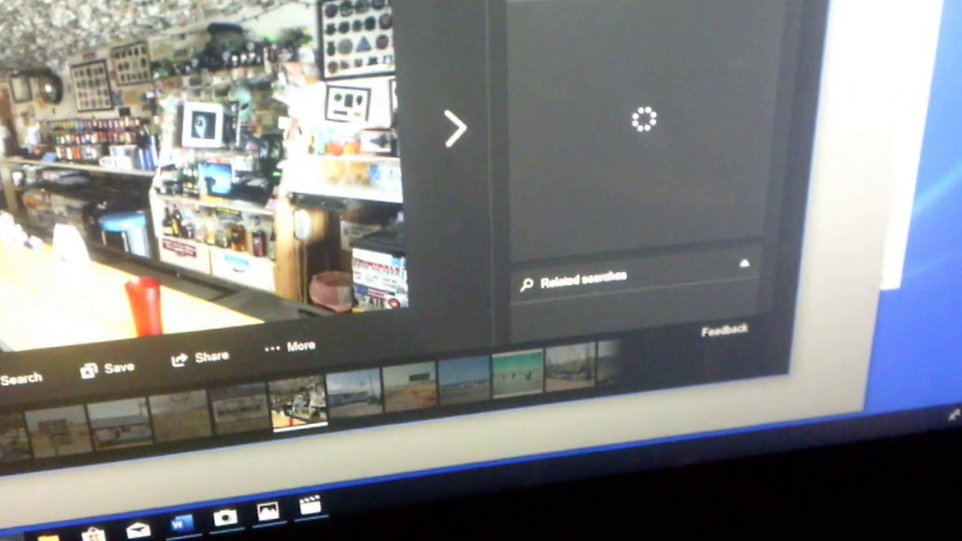
pyautogui.click(454, 128)
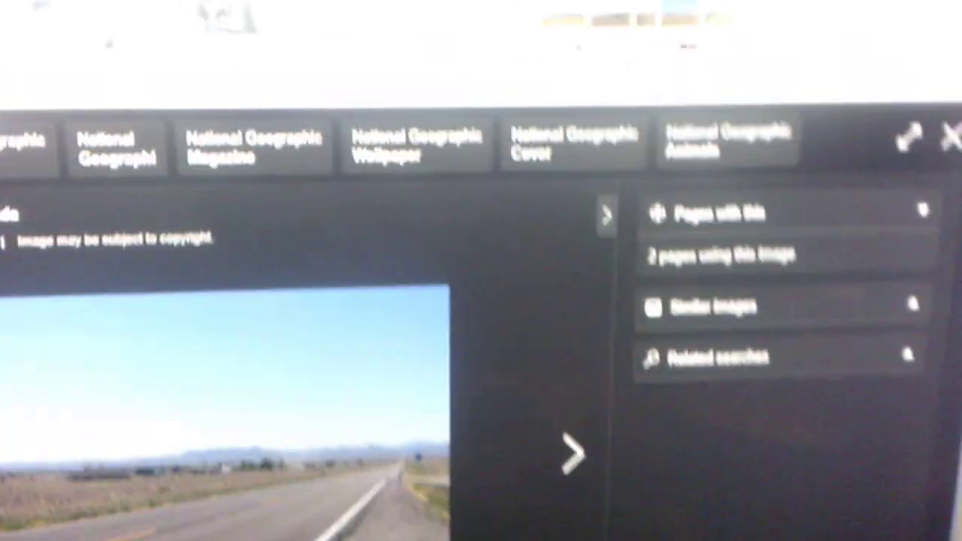
pyautogui.click(571, 451)
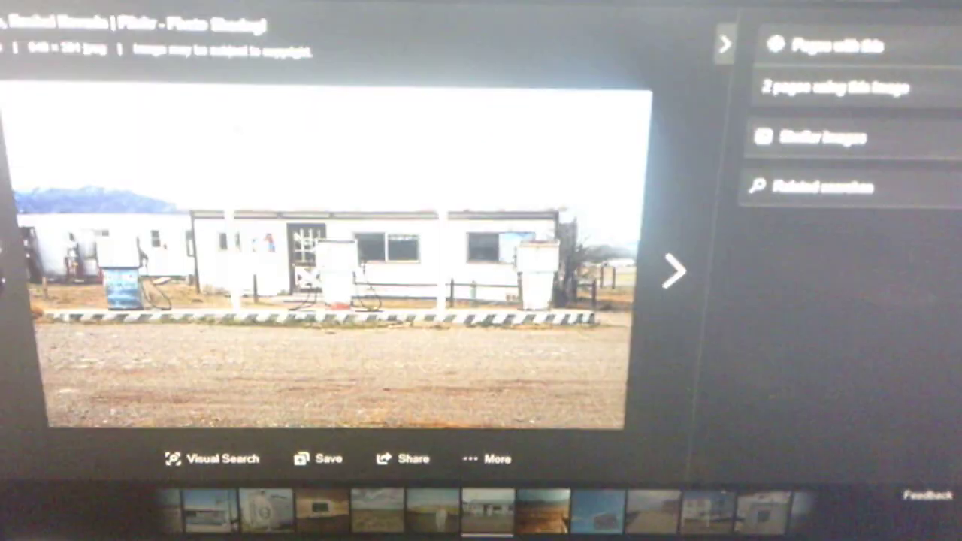
# Page on through the Rachel elevation sign, welcome sign and dust devil photos.
pyautogui.click(675, 270)
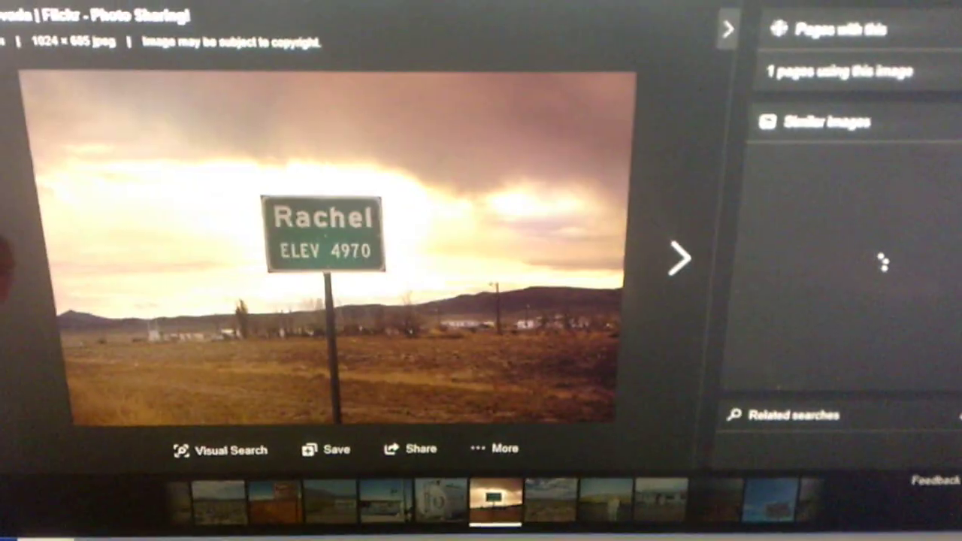
pyautogui.click(676, 257)
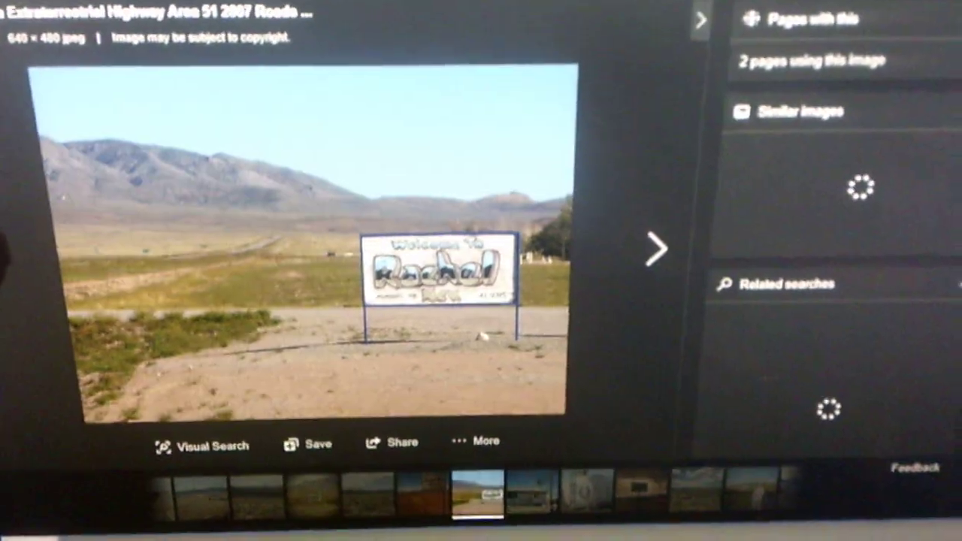
pyautogui.click(657, 248)
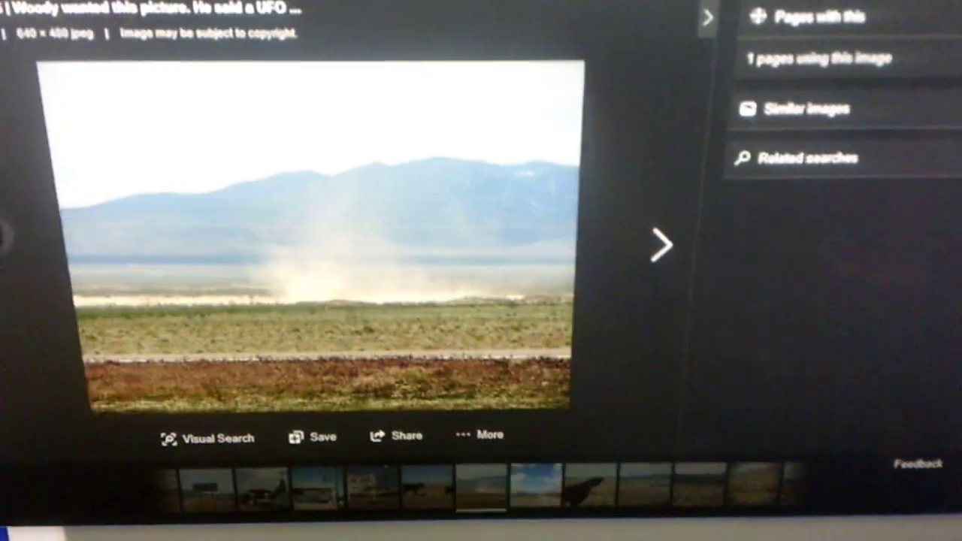
pyautogui.click(659, 246)
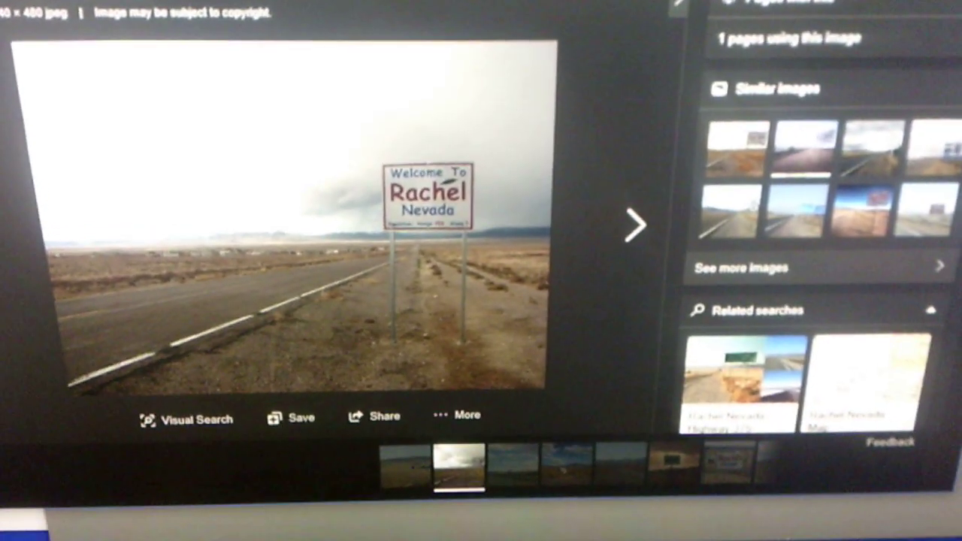
pyautogui.click(635, 223)
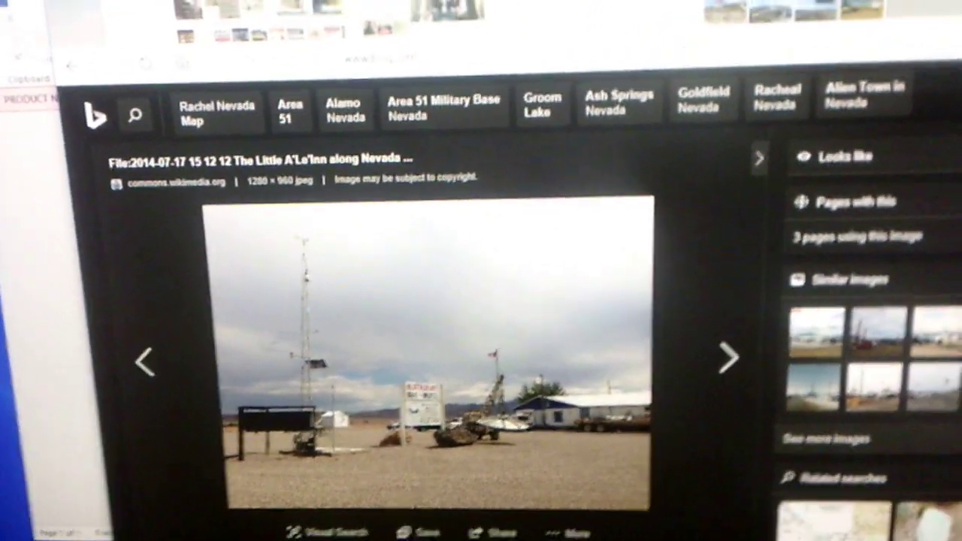
# Page through the Little A'Le'Inn sign, desert road and welcome sign photos to the abandoned shed.
pyautogui.click(725, 357)
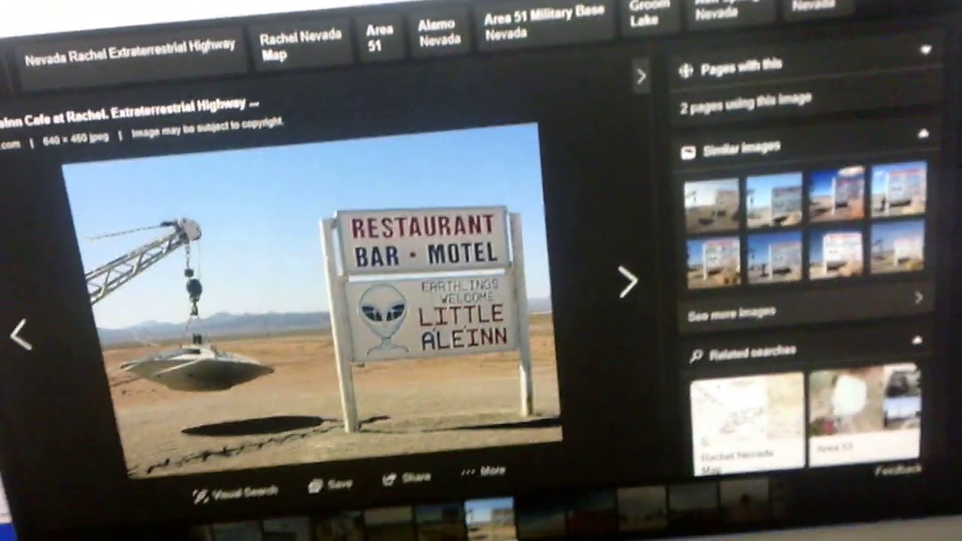
pyautogui.click(635, 283)
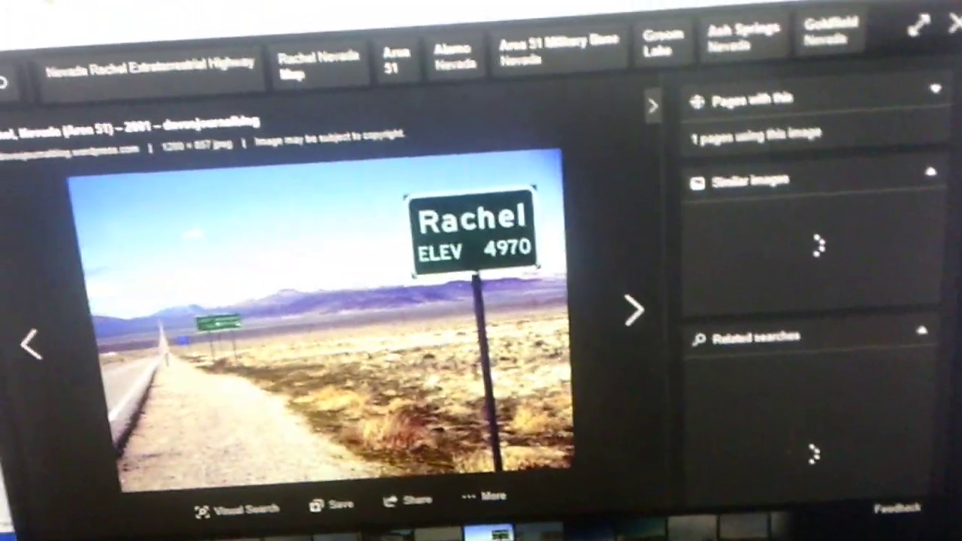
pyautogui.click(635, 311)
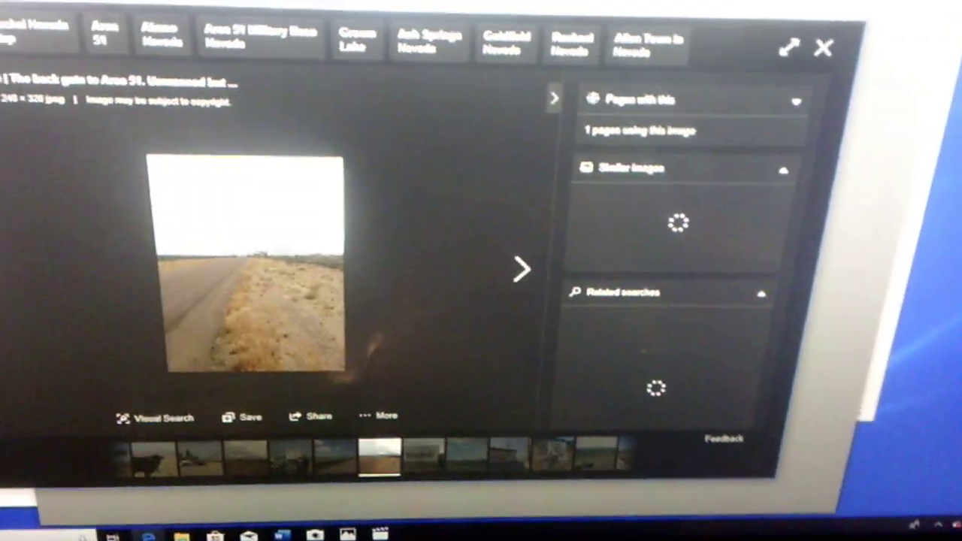
pyautogui.click(522, 271)
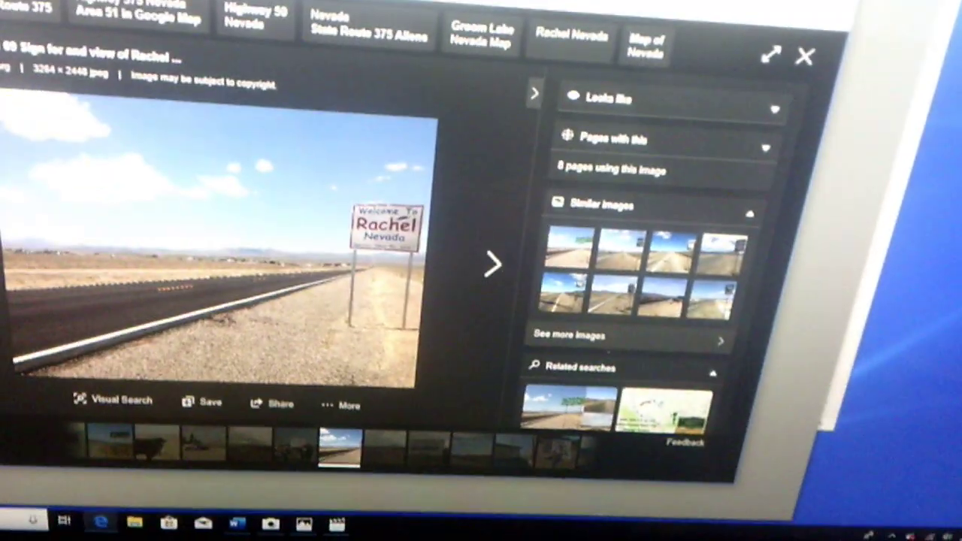
pyautogui.click(493, 264)
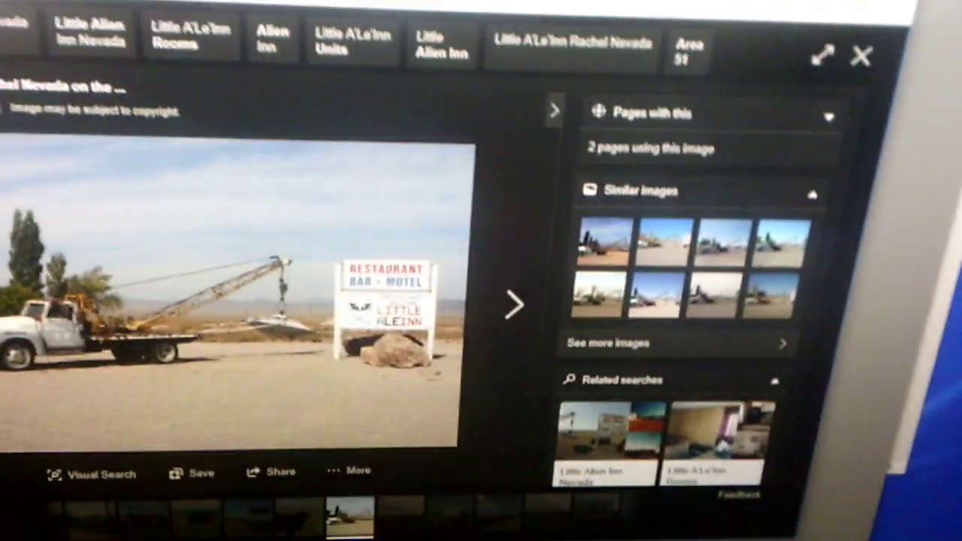
pyautogui.click(822, 54)
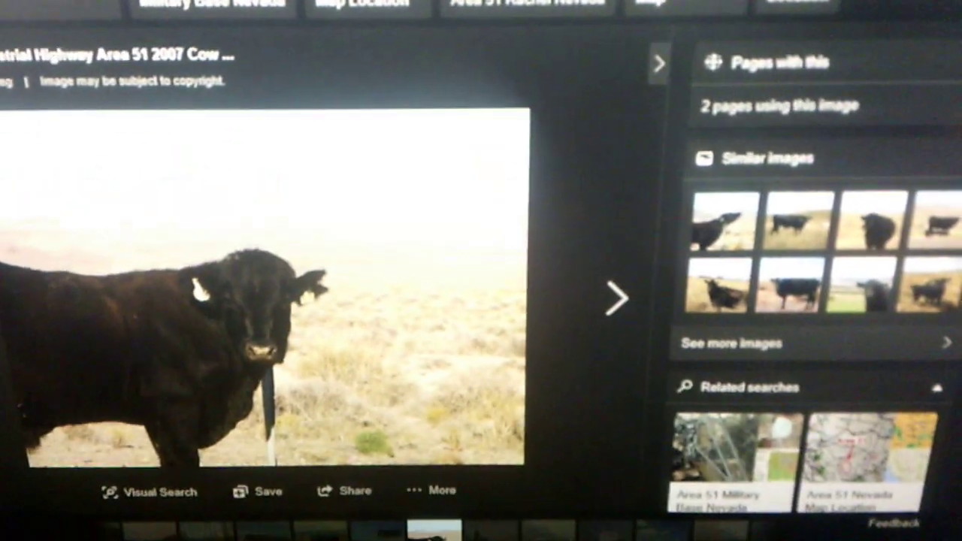
pyautogui.click(617, 297)
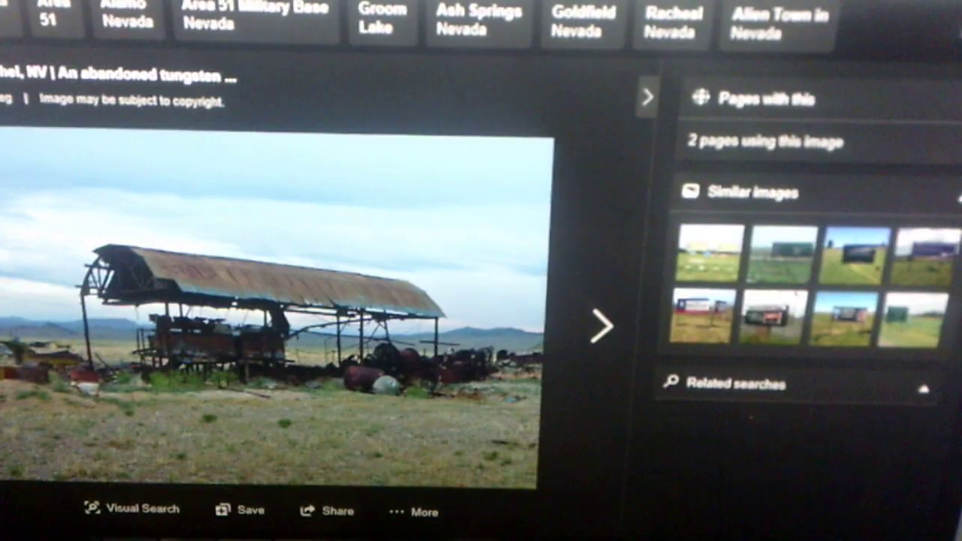